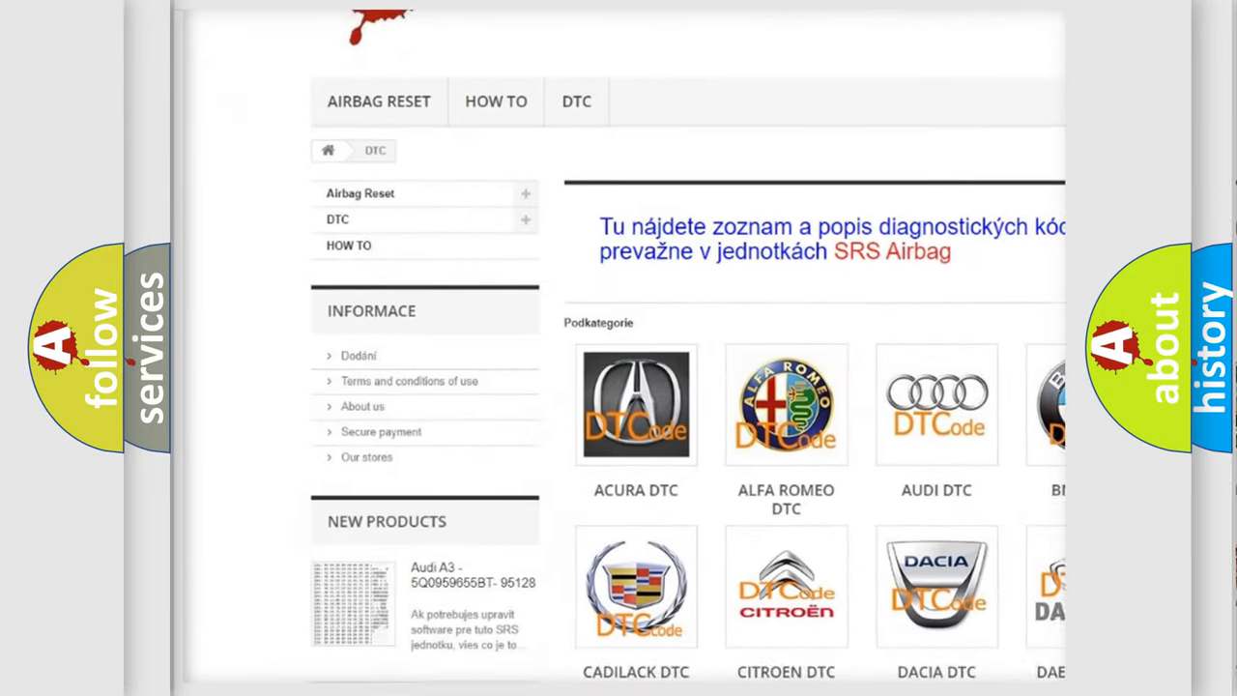
pyautogui.scroll(-3)
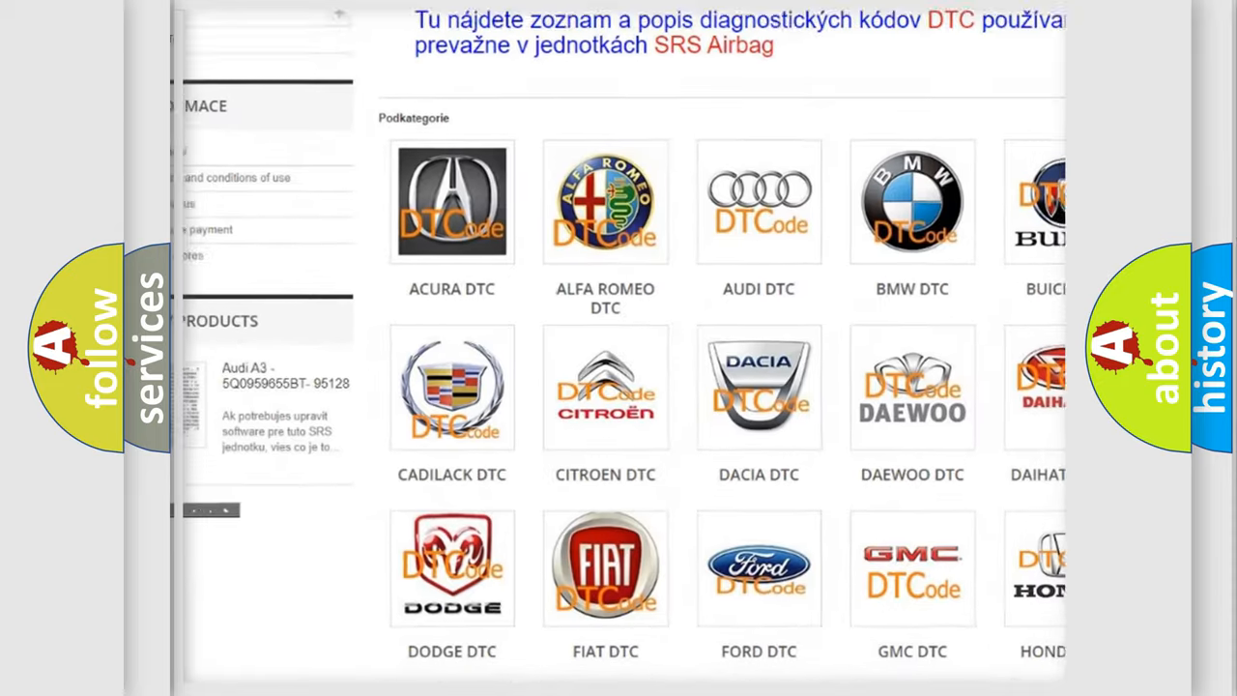
pyautogui.scroll(-3)
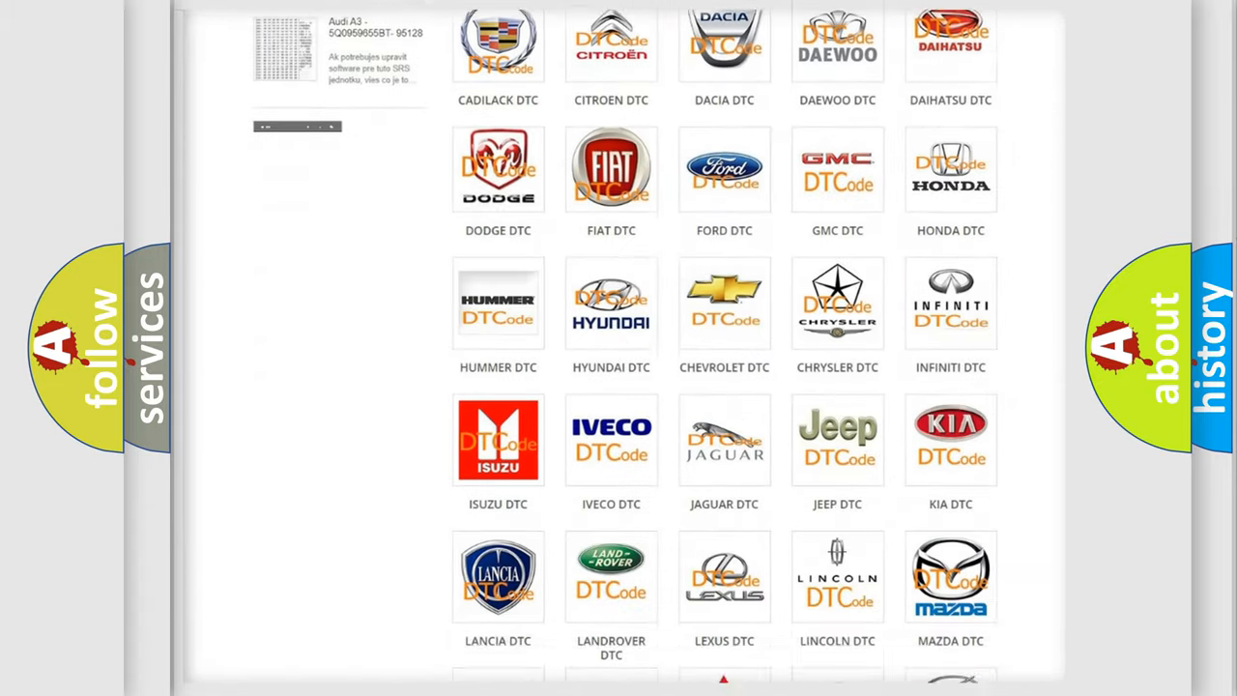
pyautogui.scroll(-3)
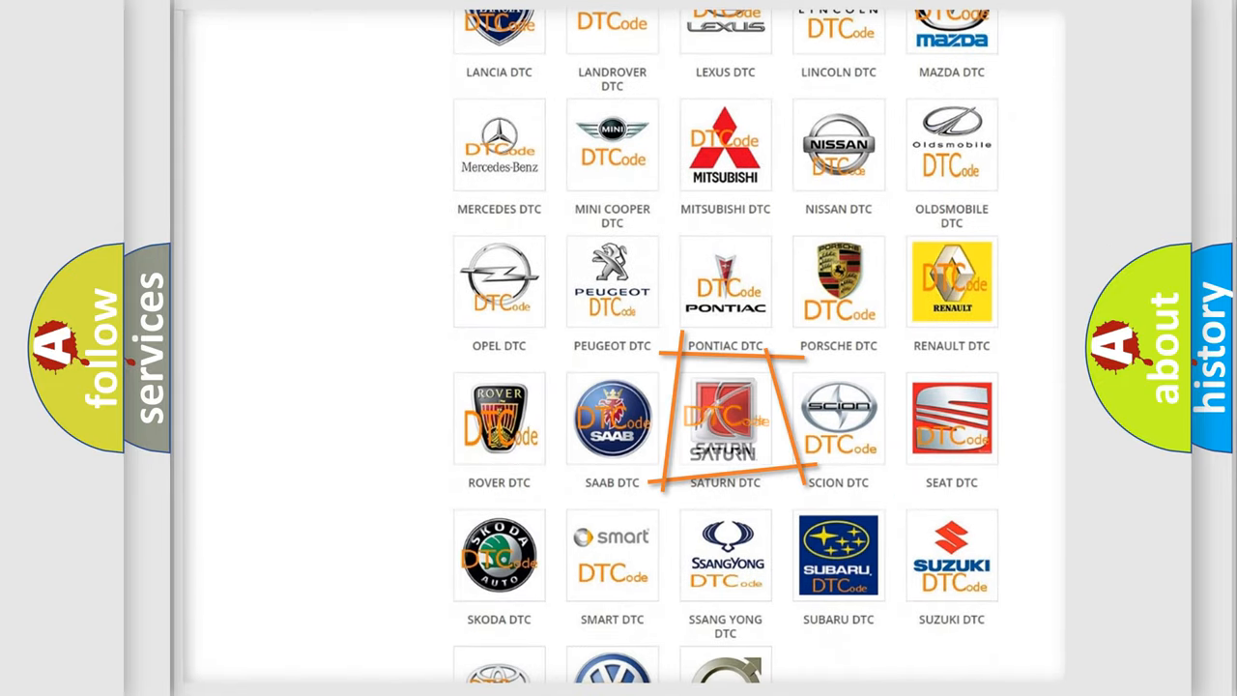